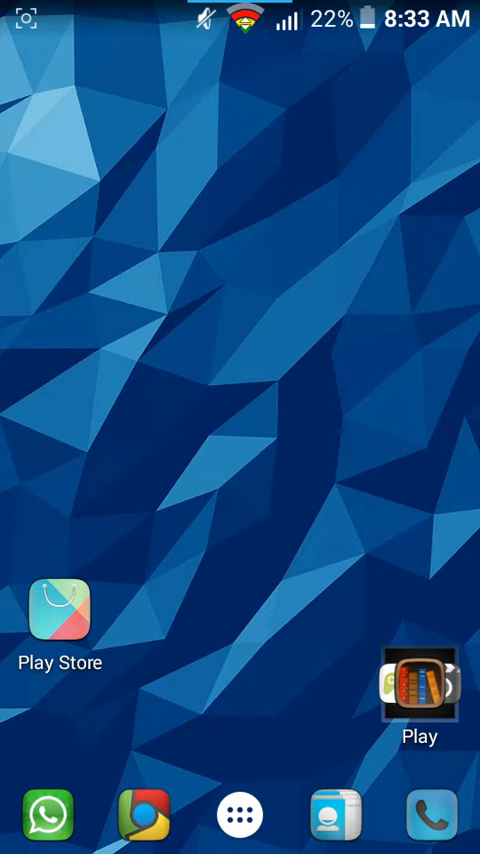
Reach the Settings app from the home screen and launch it.
scroll(down, 3)
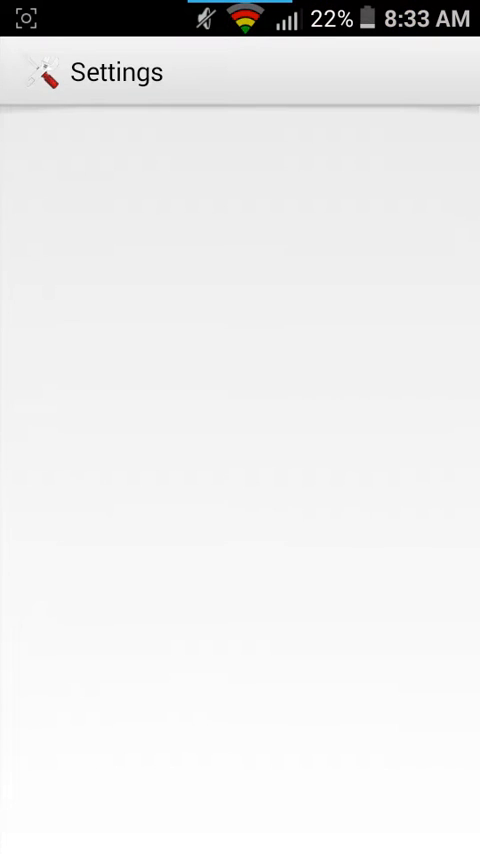
Leave Settings and bring up the app drawer with the installed apps.
scroll(down, 3)
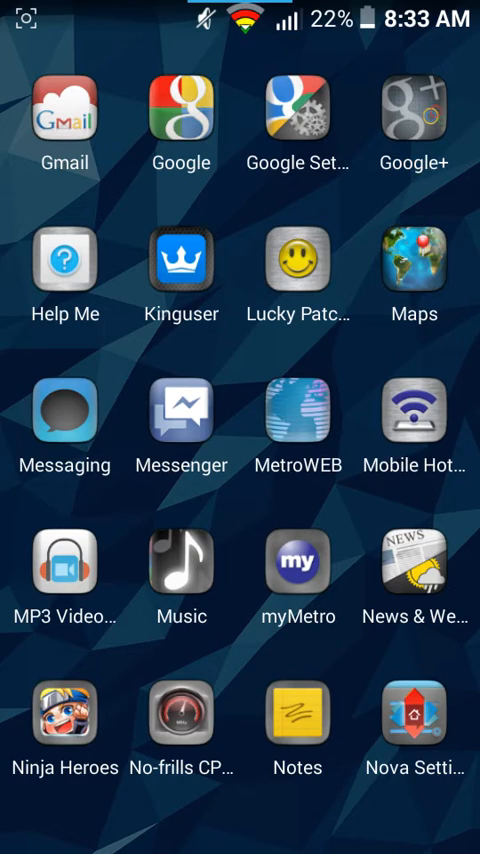
Return home and reopen the app drawer on the page listing Root Checker Pro.
click(180, 260)
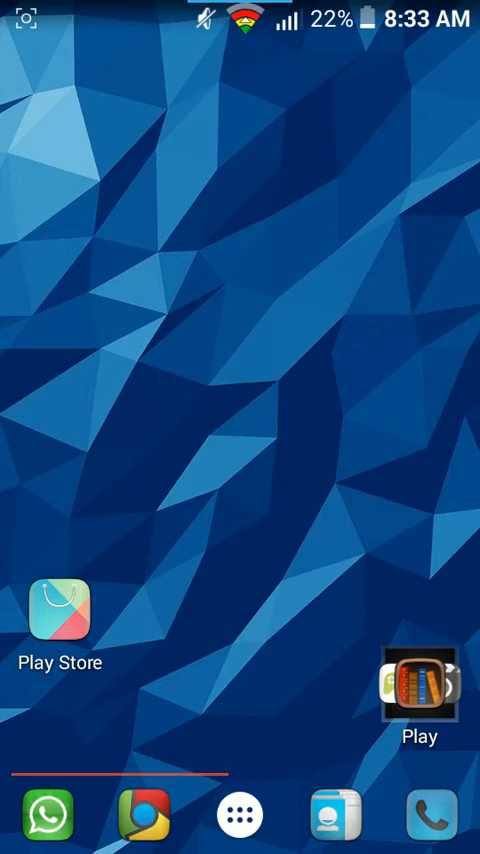
click(240, 812)
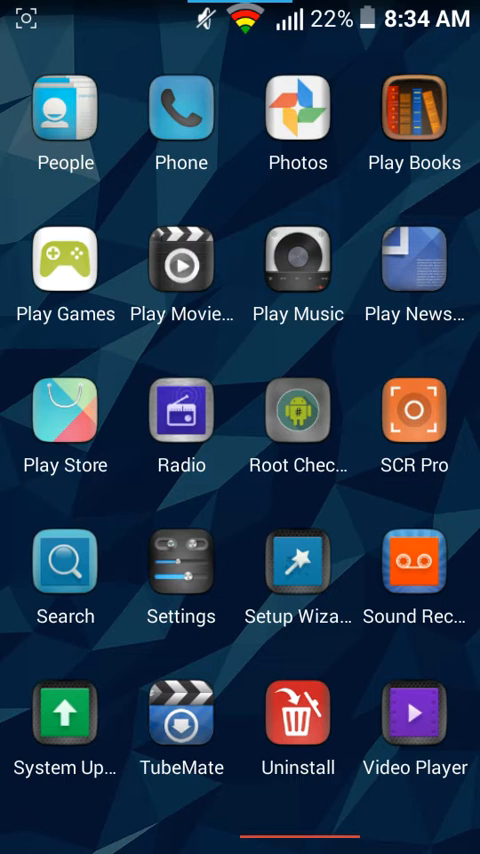
Launch Root Checker Pro, verify root access and acknowledge the Congratulations dialog.
click(296, 416)
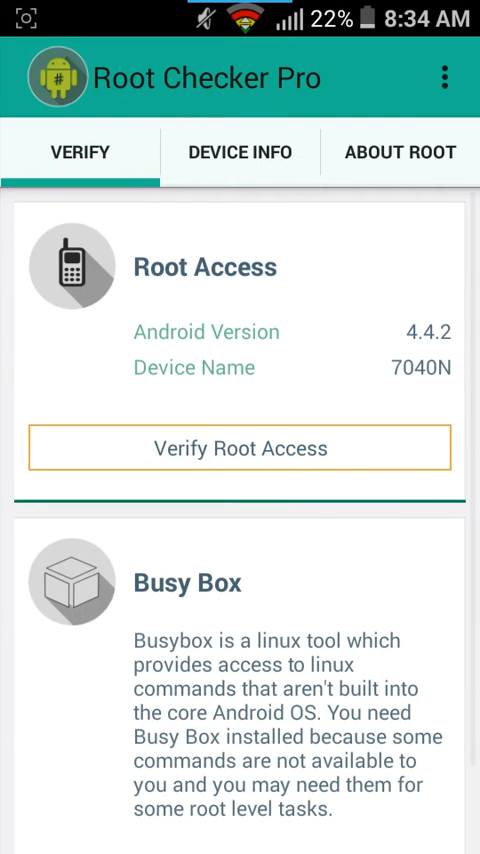
click(240, 448)
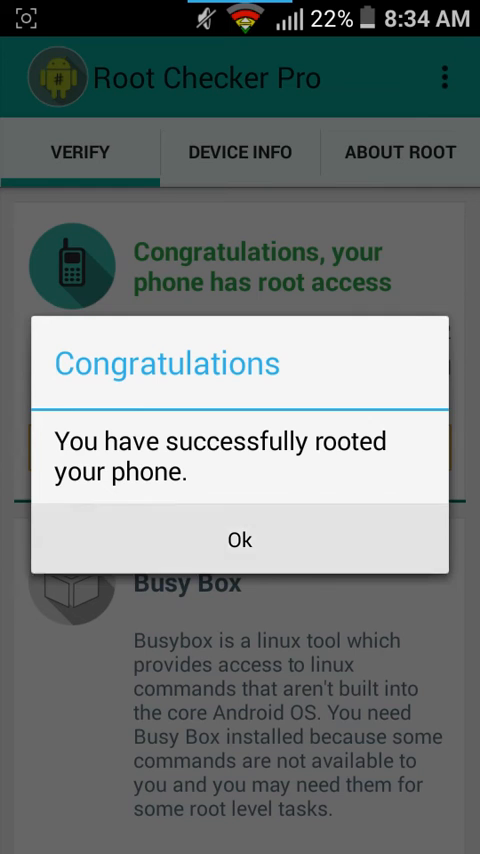
click(240, 540)
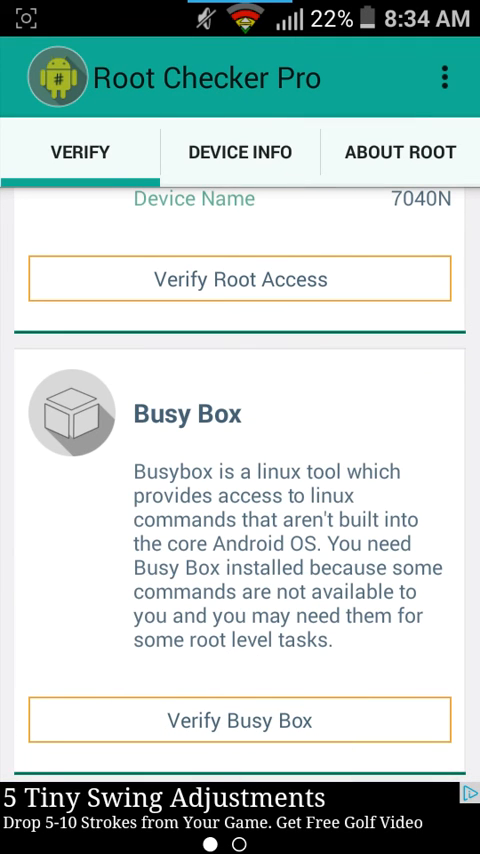